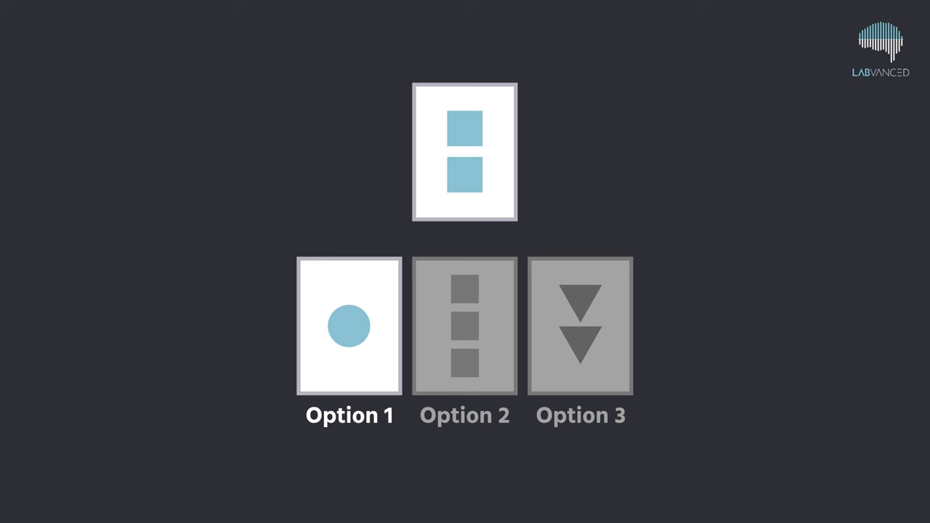
Move the highlight from Option 1 to Option 2, then to Option 3, the two green triangles matching by number.
click(465, 325)
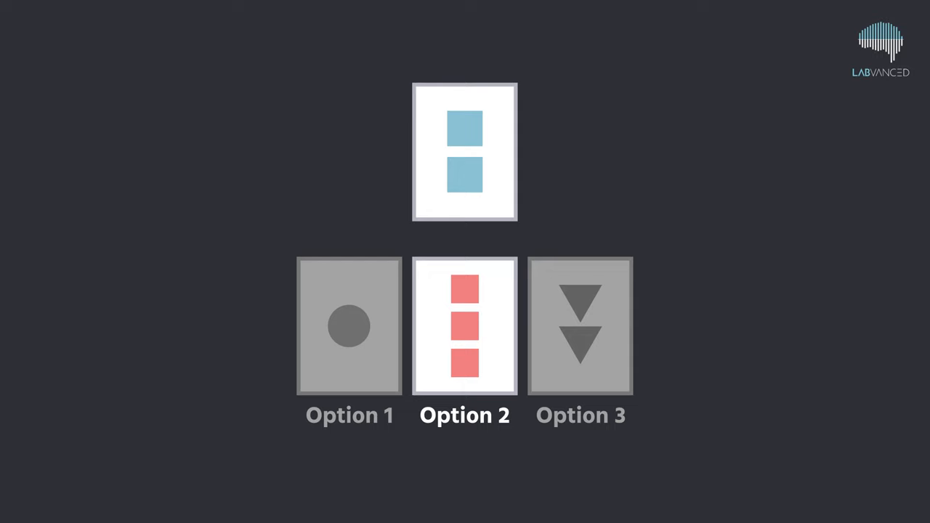
click(581, 326)
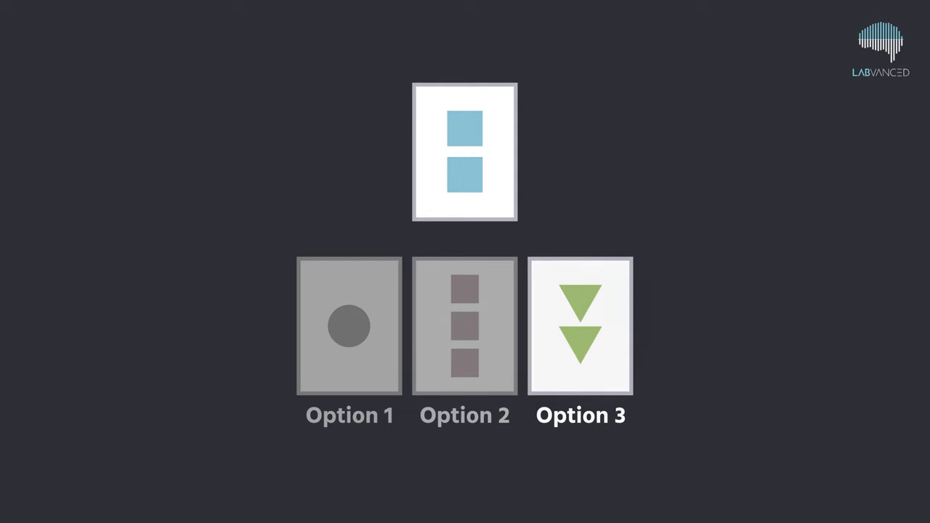